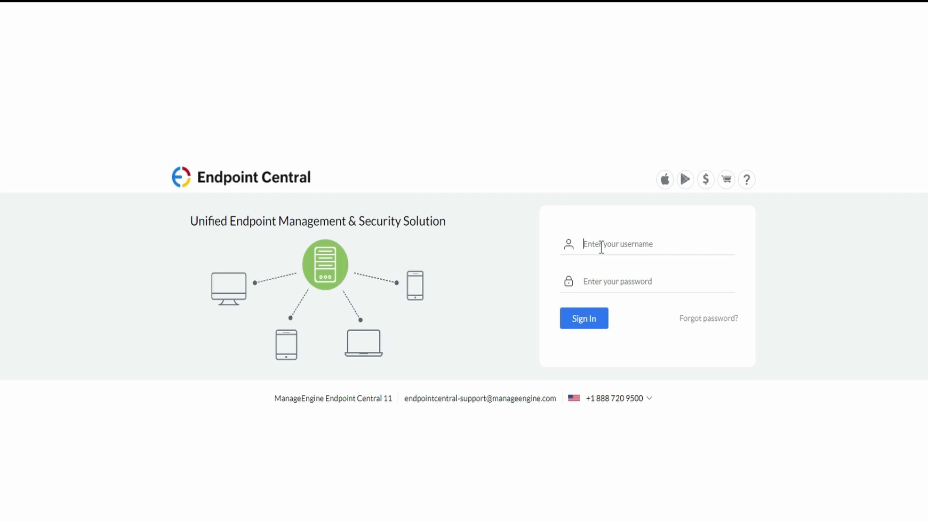
Step: Sign in to the console as admin to reach the home dashboard
text(admin)
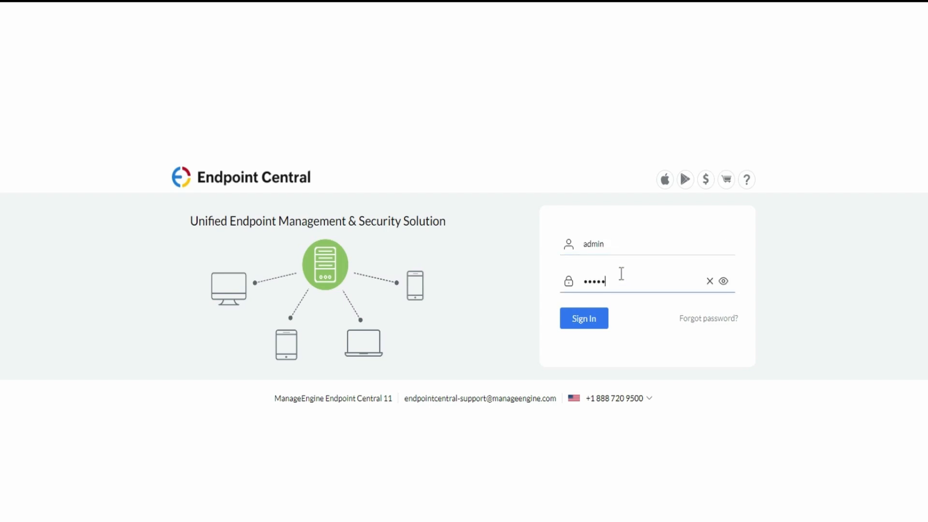
click(583, 318)
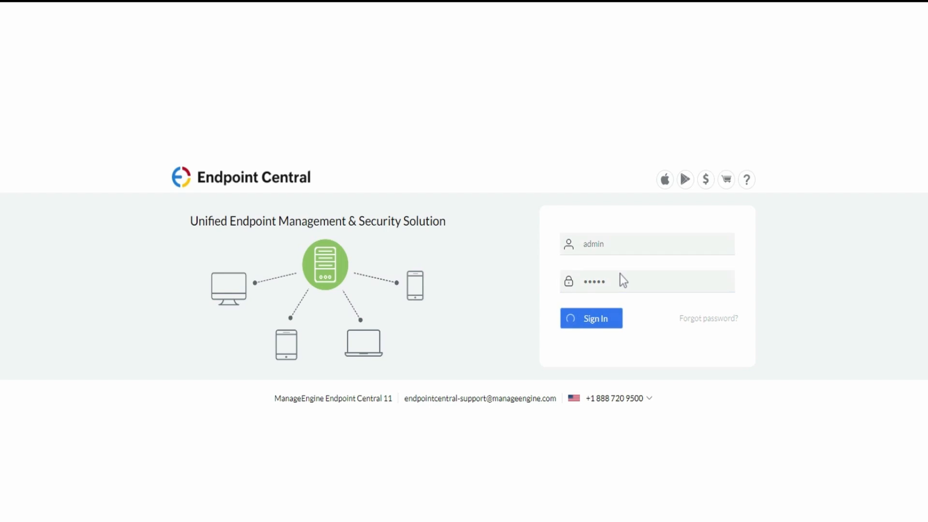
click(590, 318)
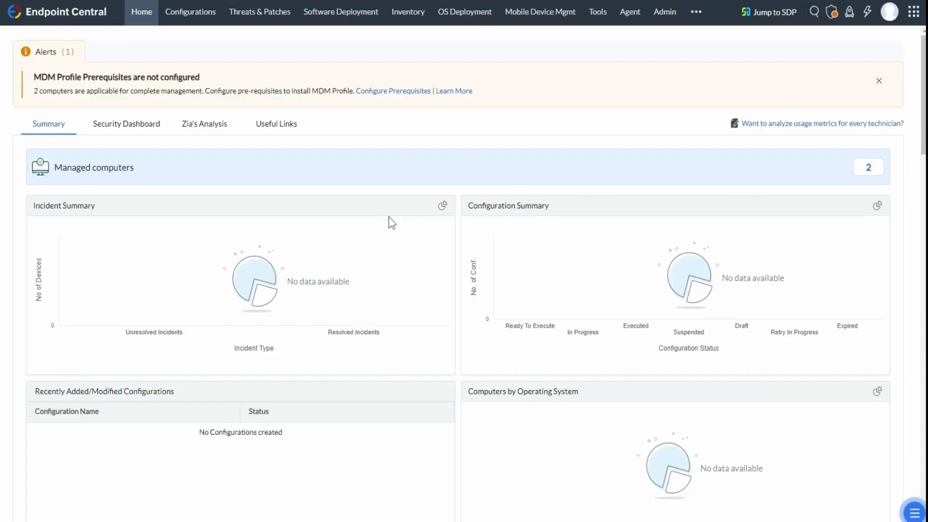
Step: Open the Agent tab's Computers list under Scope of Management
click(629, 11)
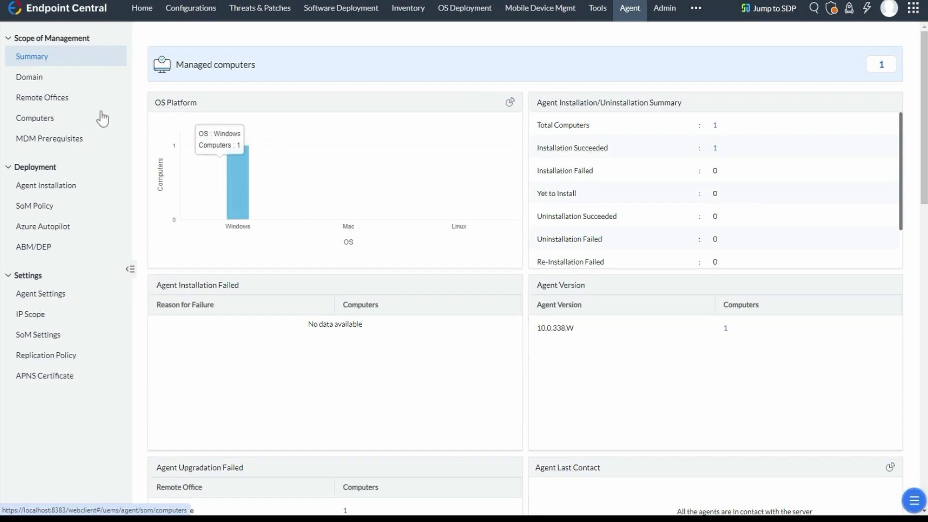
mouse_move(34, 118)
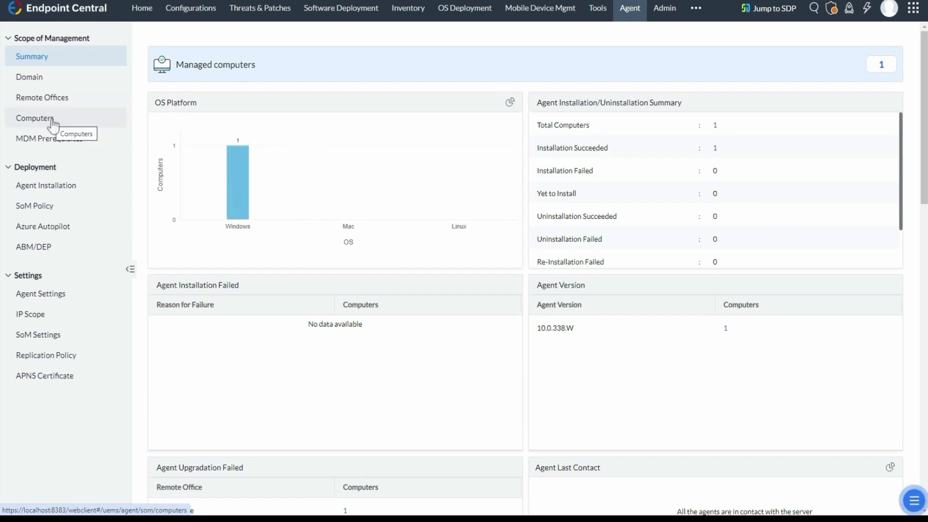
click(35, 118)
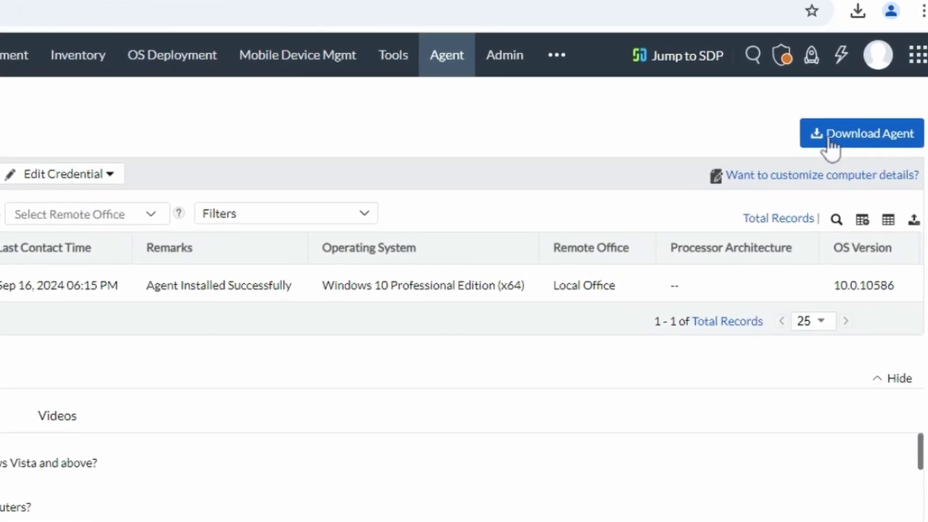
Step: Open Download Agent and choose Local Office as the remote office for Windows
click(862, 132)
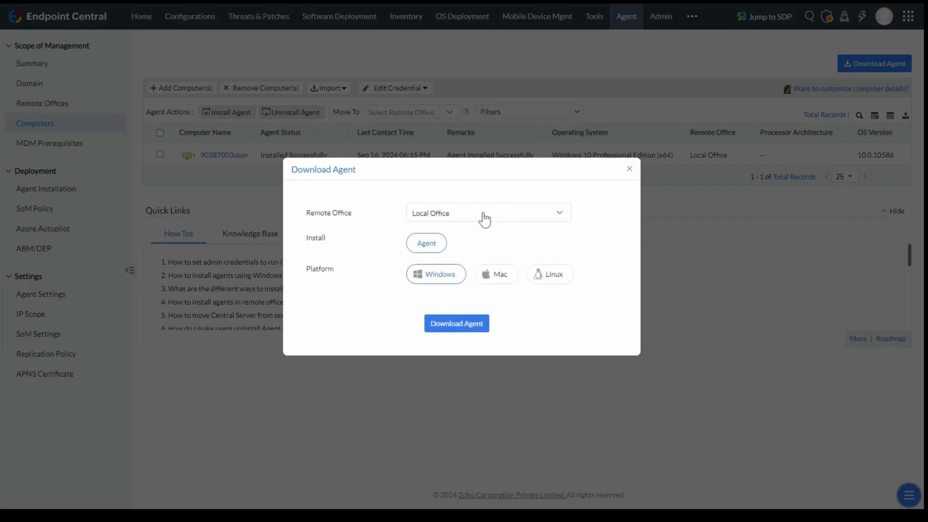
click(487, 212)
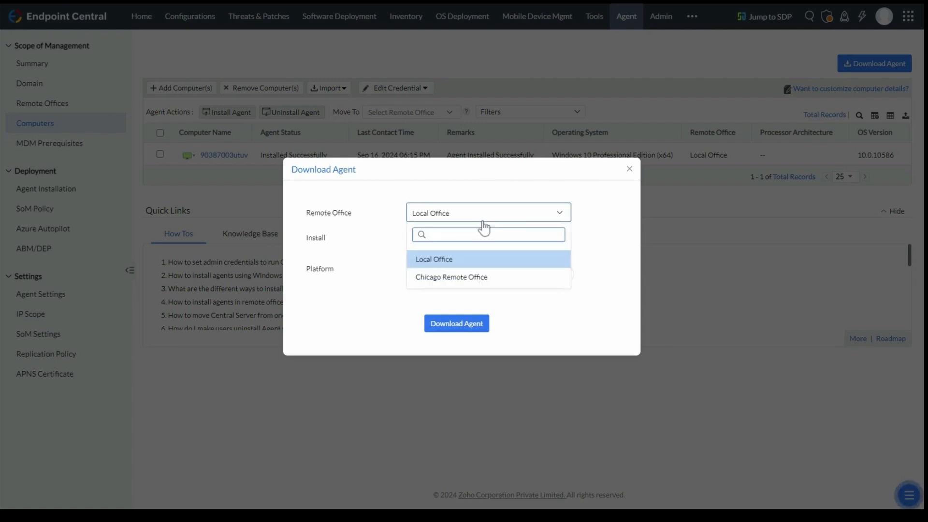
mouse_move(470, 269)
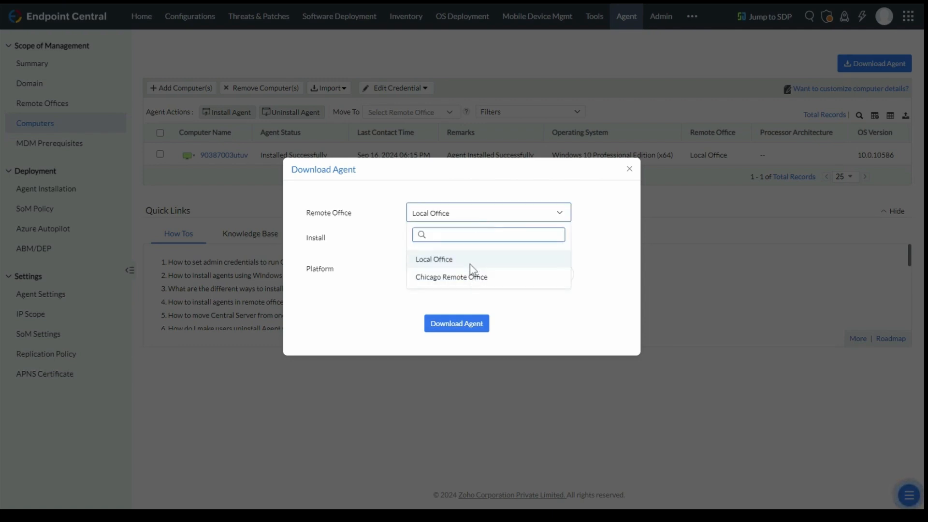
click(434, 259)
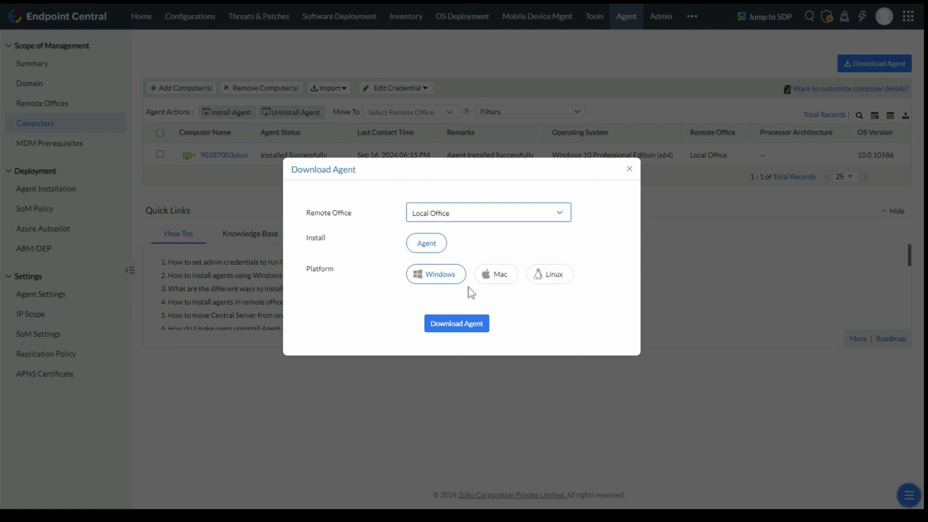
mouse_move(466, 310)
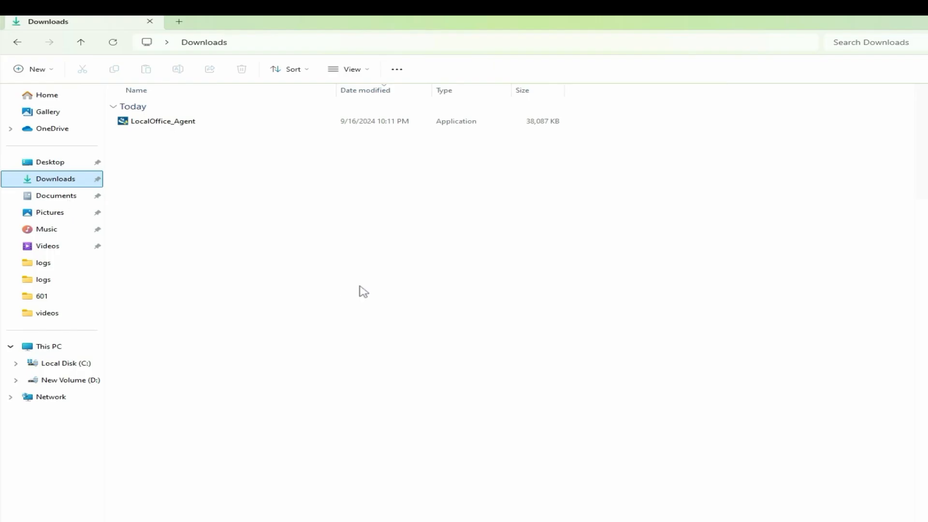
click(163, 121)
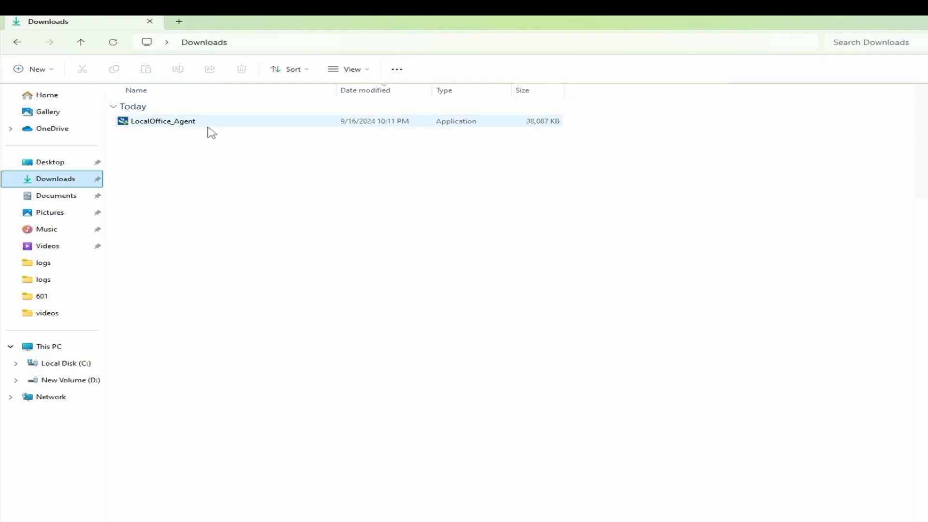
double_click(163, 121)
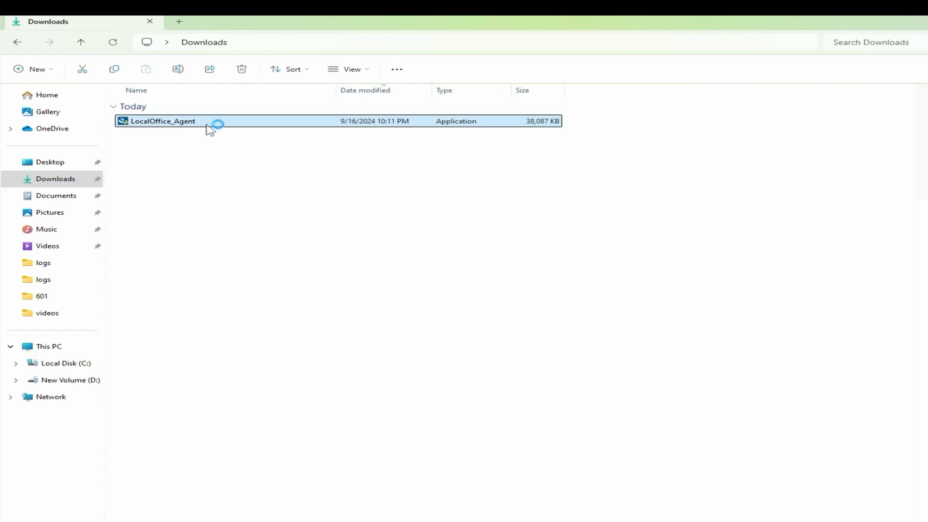
double_click(163, 121)
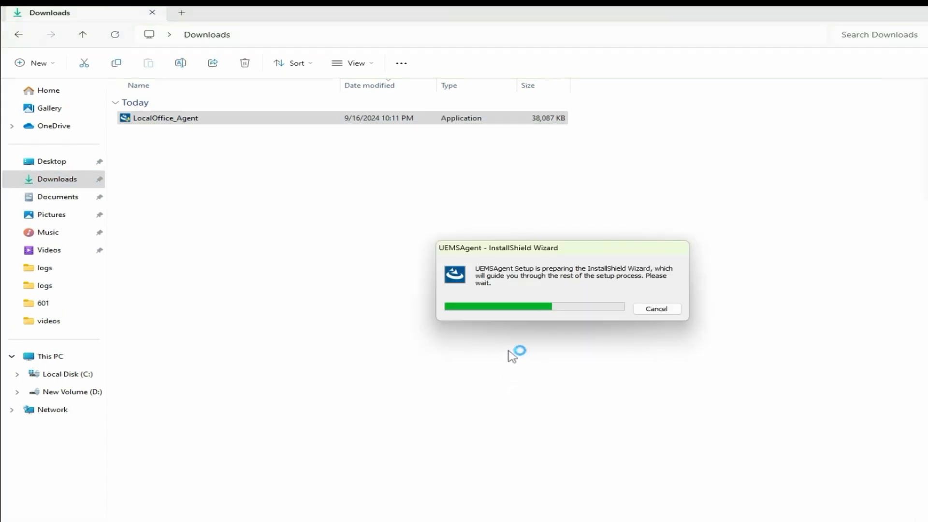
mouse_move(519, 343)
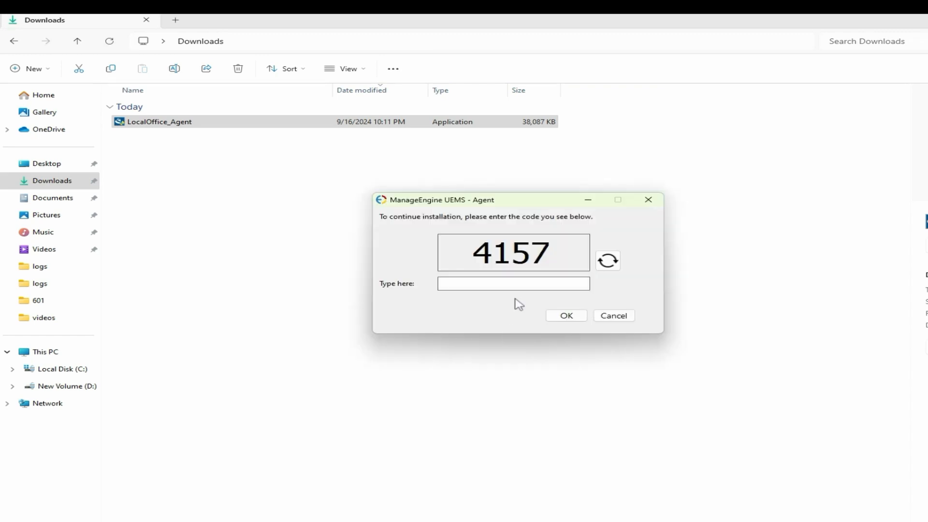
text(4157)
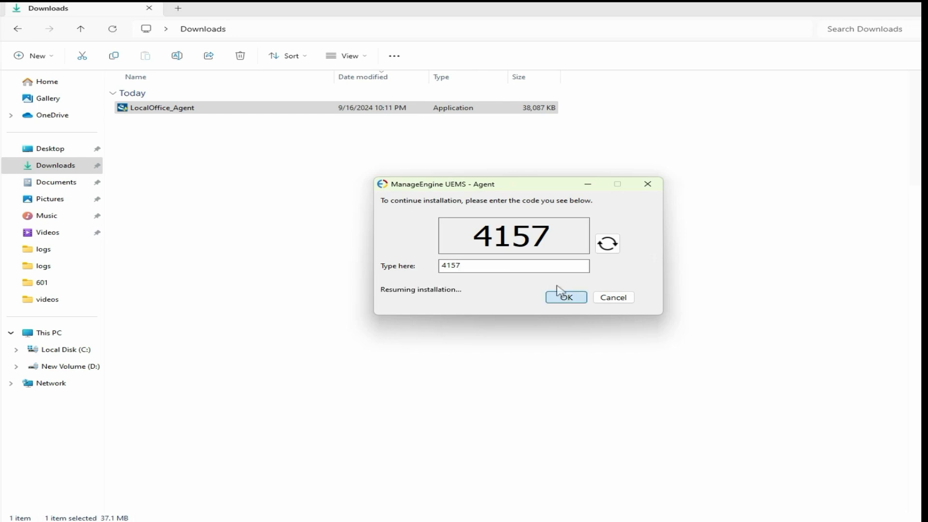
click(565, 297)
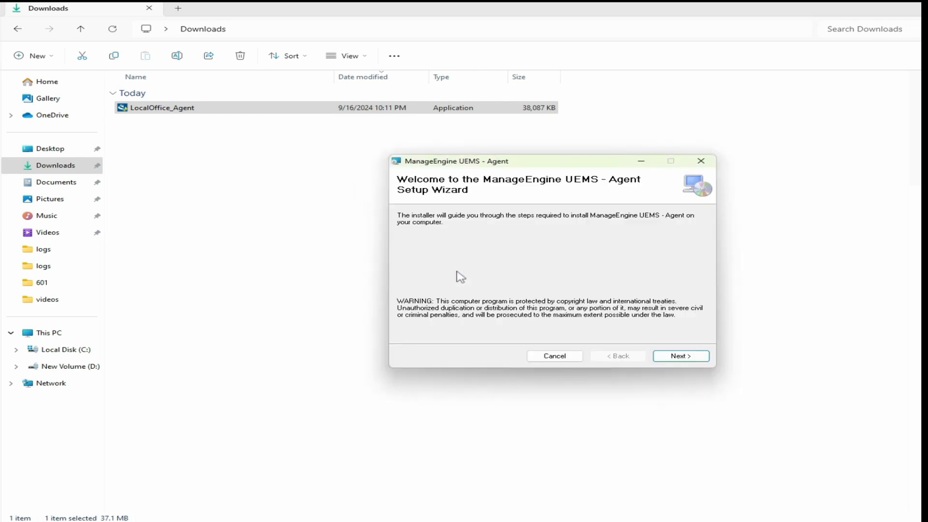
Step: Run the UEMS Agent wizard through welcome and confirmation, then close it after installation
click(681, 356)
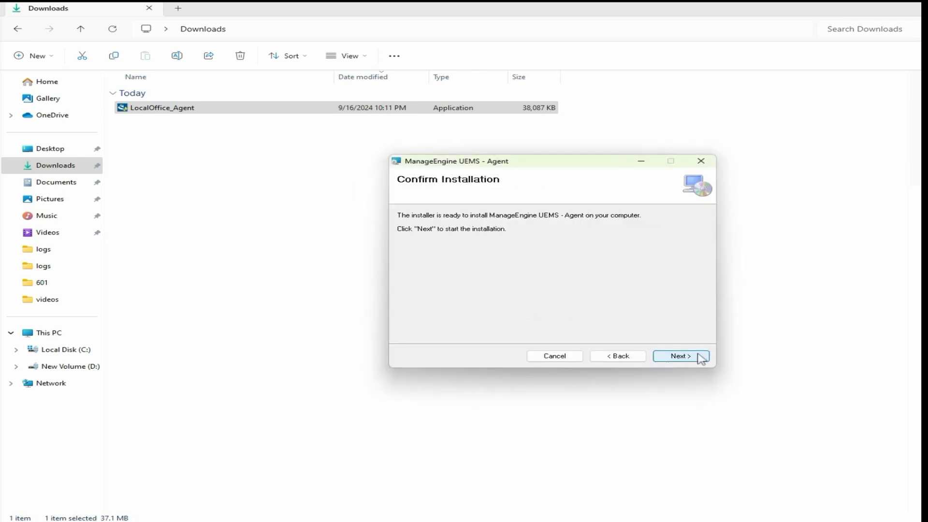
click(679, 356)
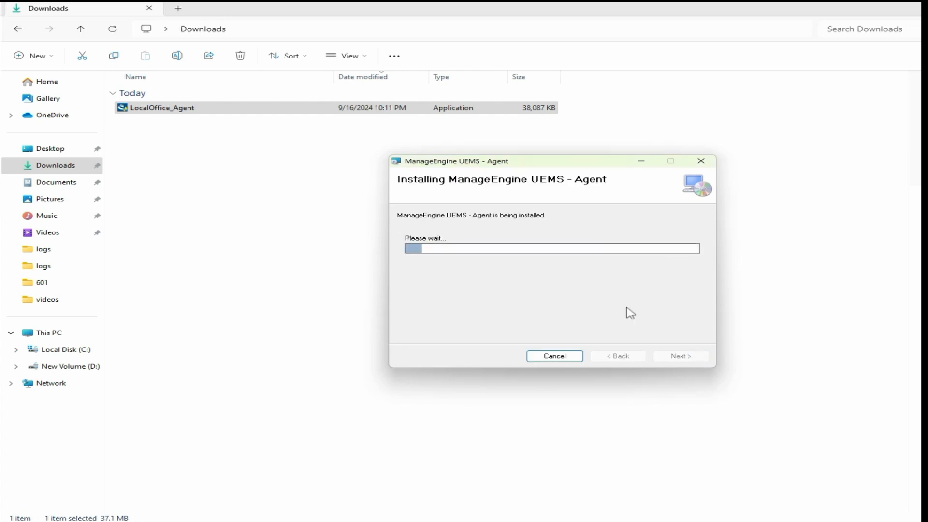
mouse_move(577, 270)
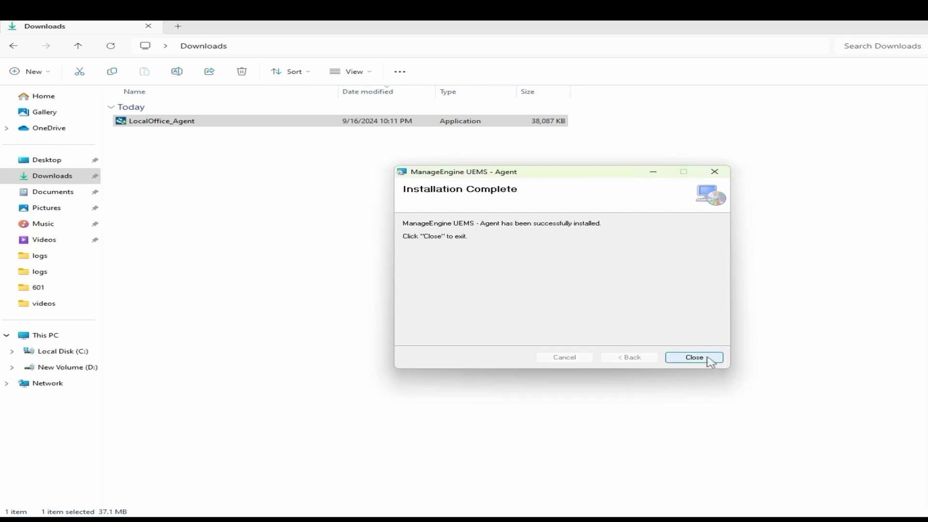
click(693, 356)
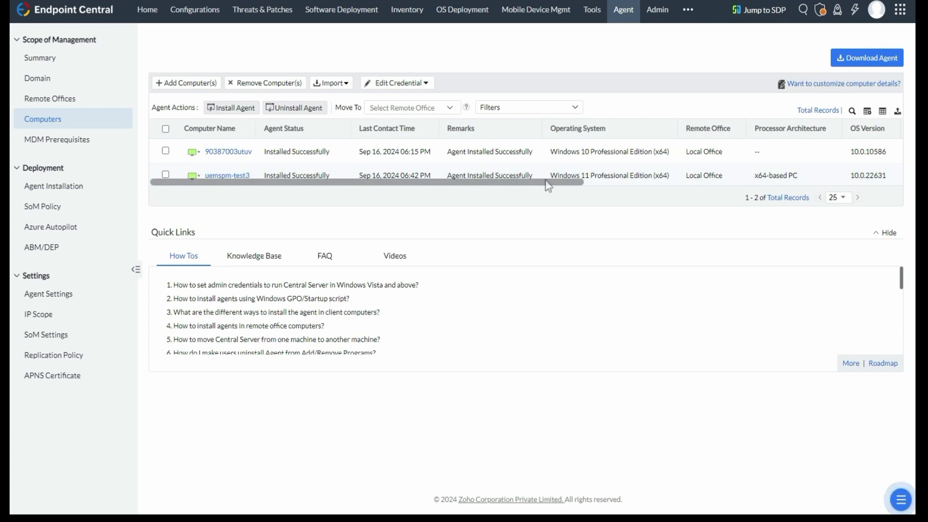
mouse_move(533, 175)
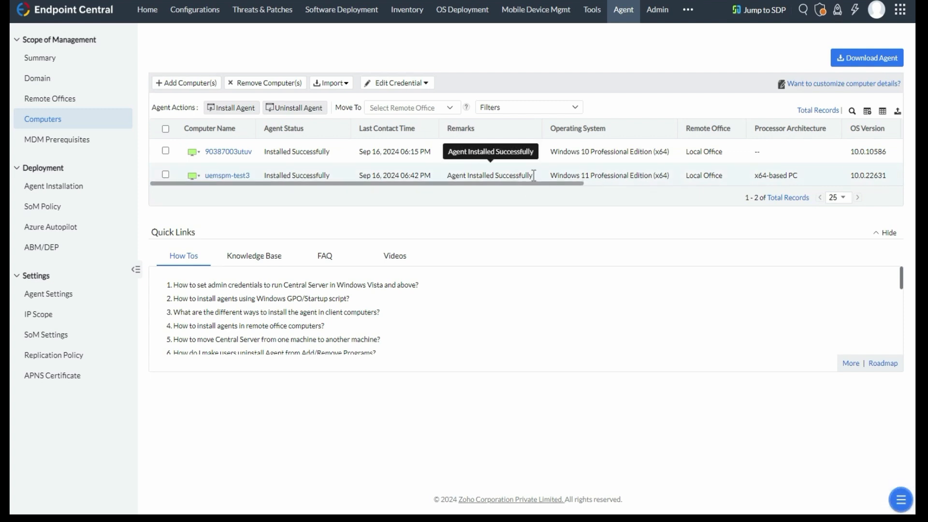